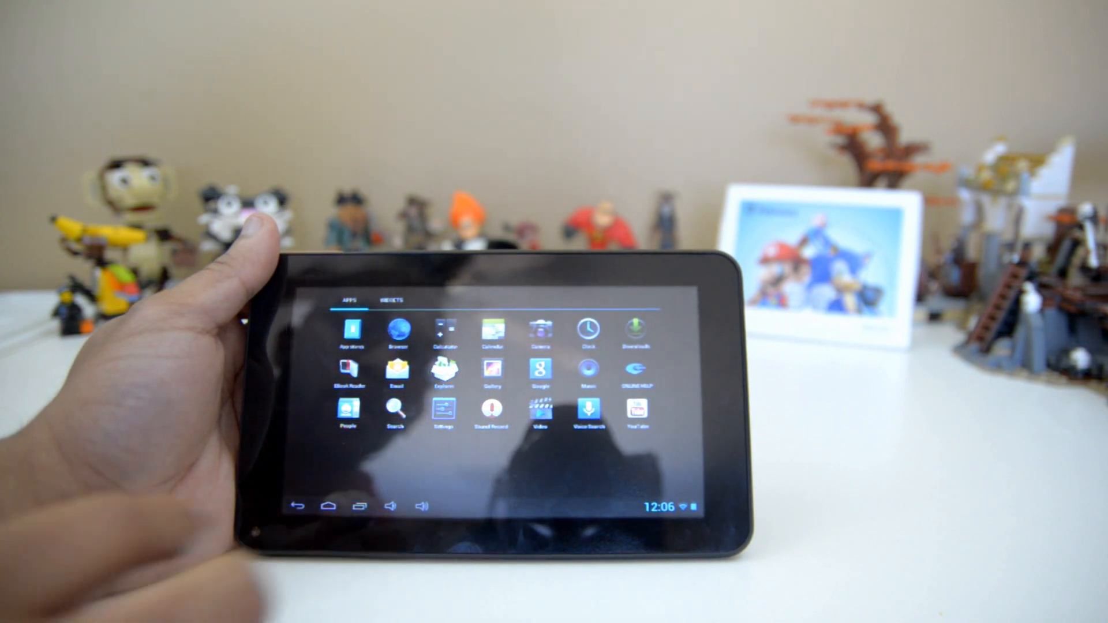
Step: Return from the app drawer to the tablet's home screen via the Home button
{"action": "left_click", "coordinate": [326, 508]}
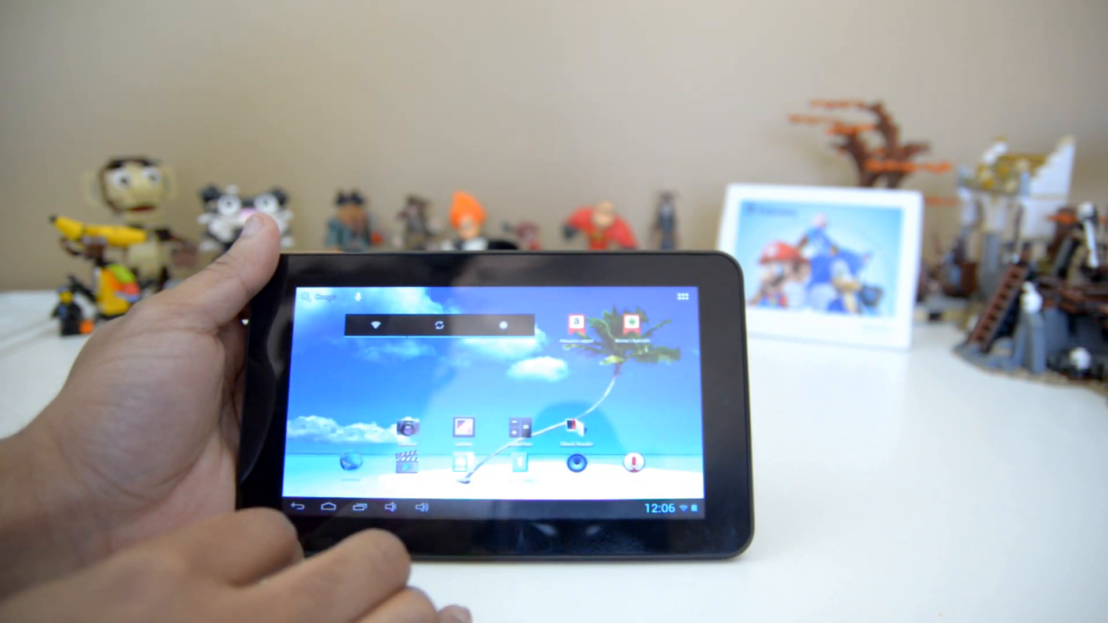